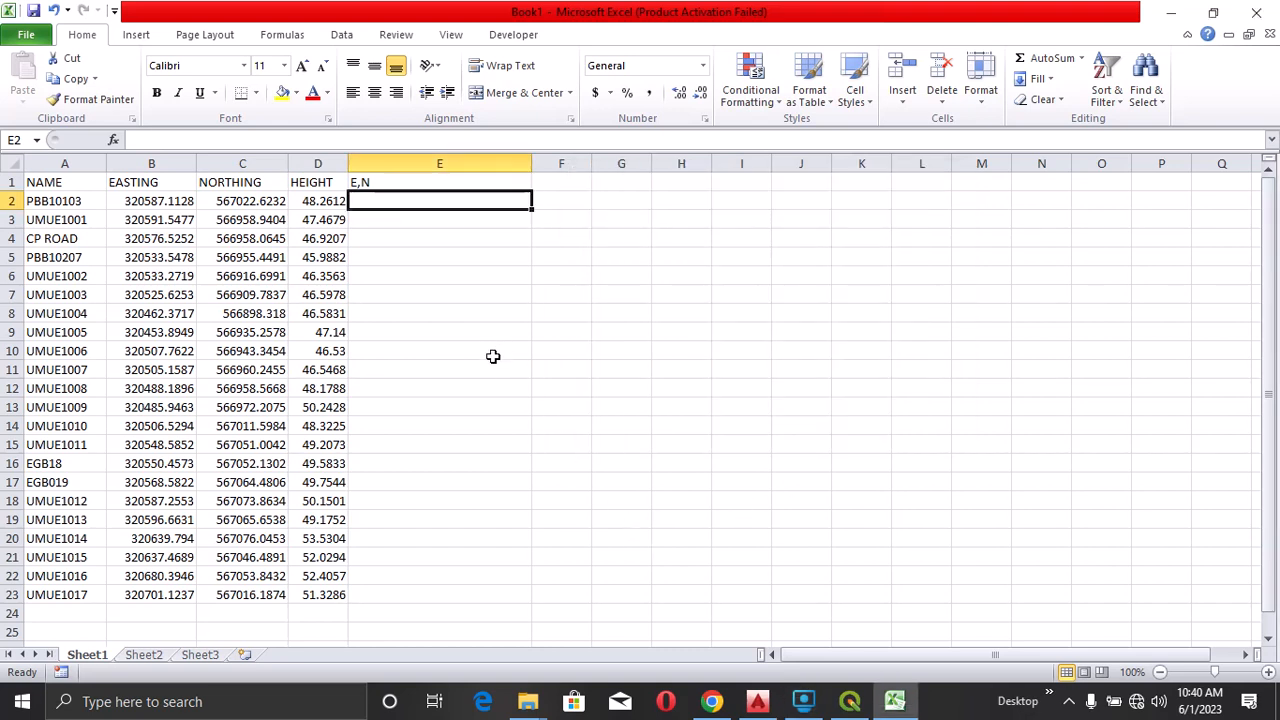
mouse_move(492, 366)
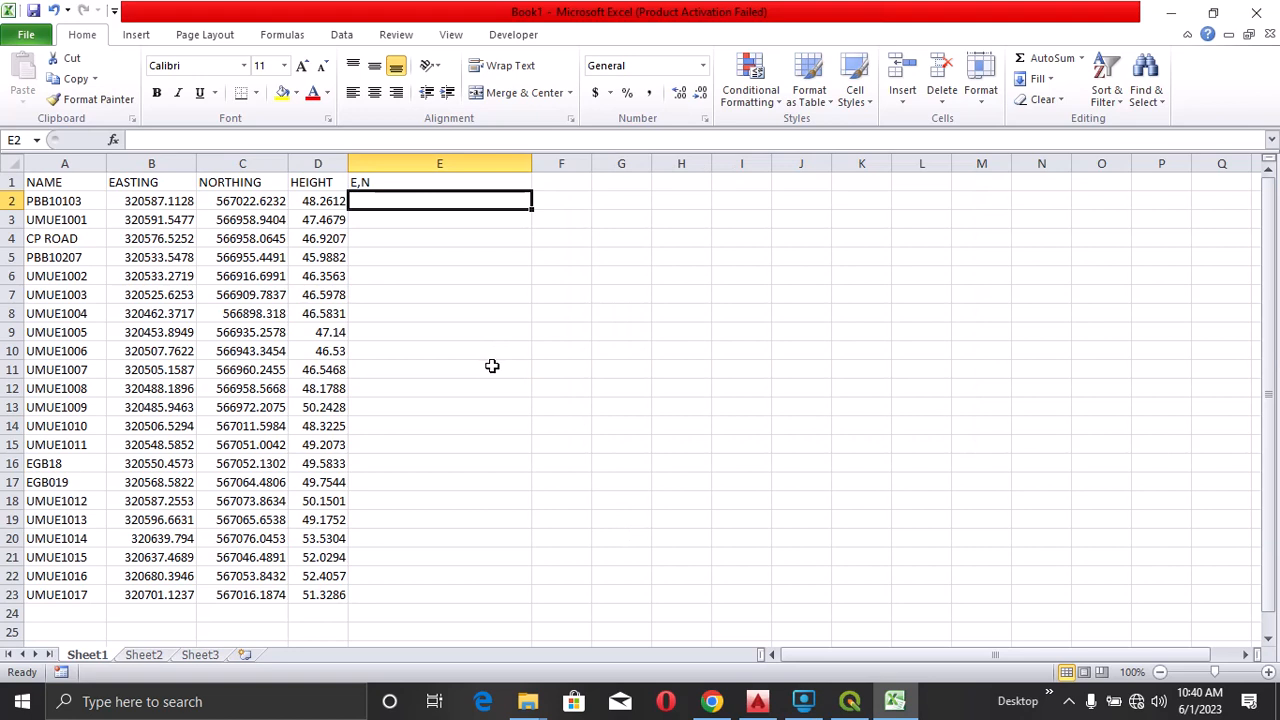
mouse_move(258, 201)
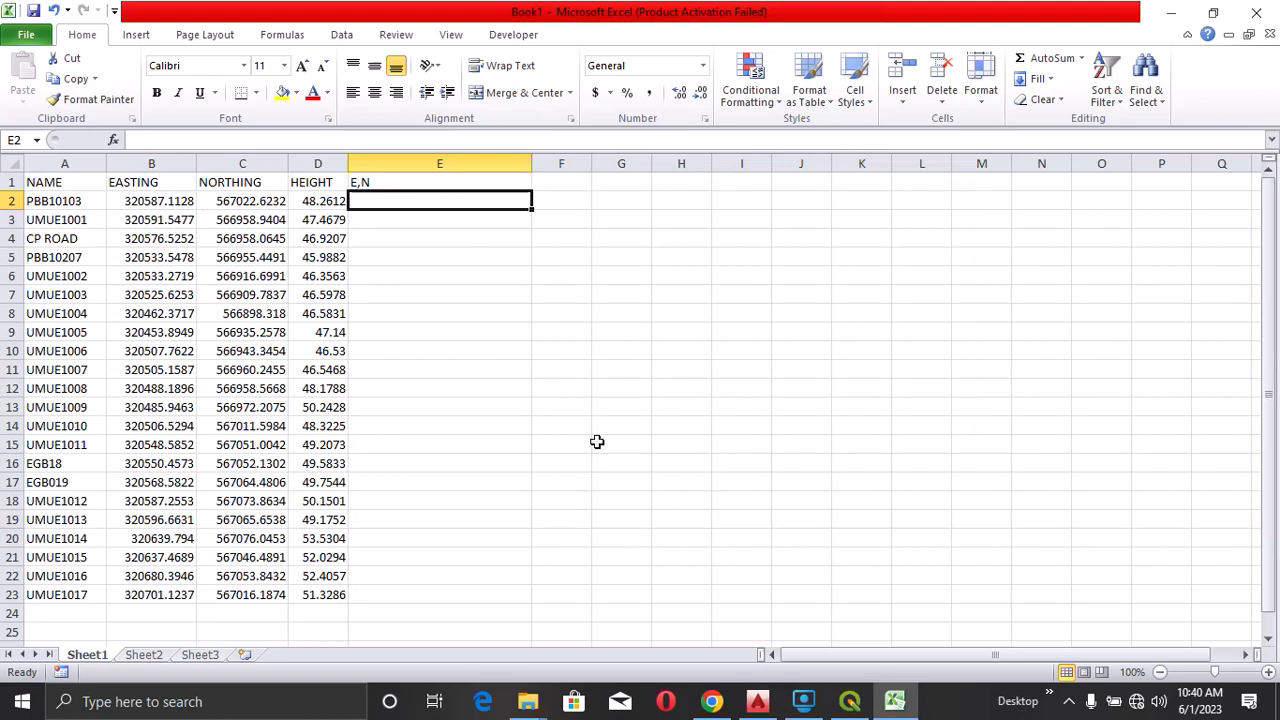
mouse_move(660, 527)
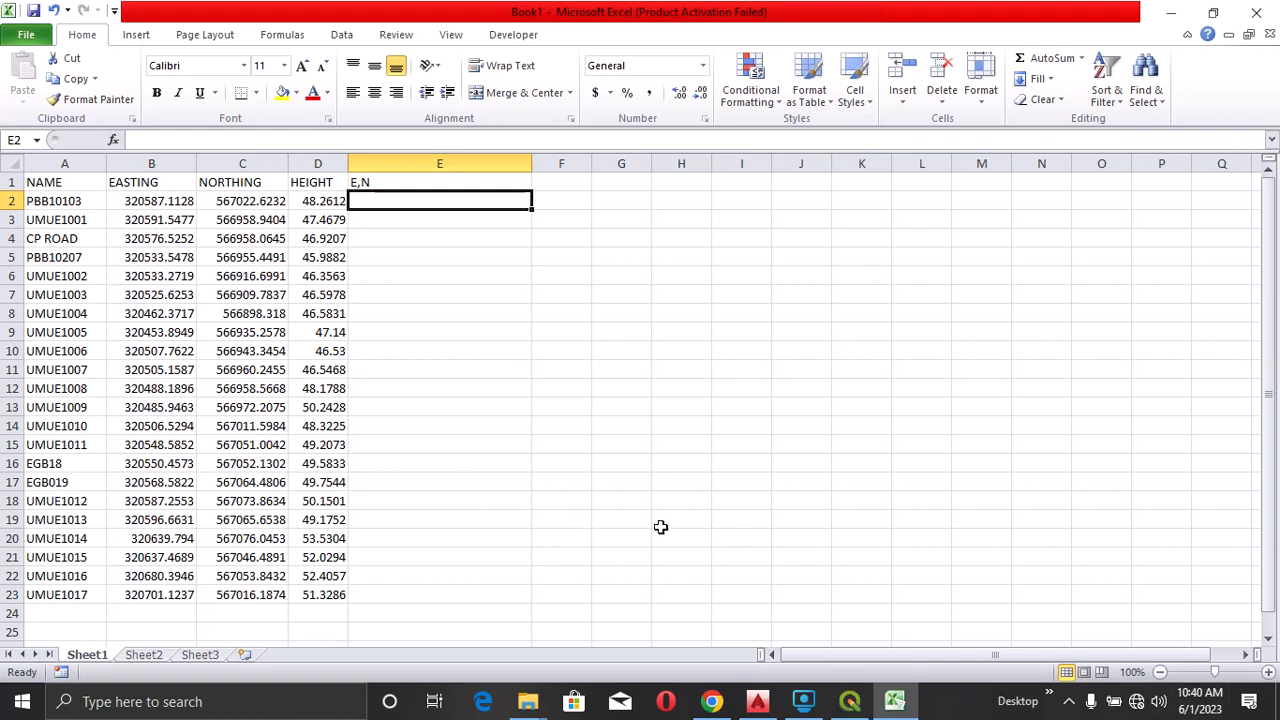
mouse_move(125, 258)
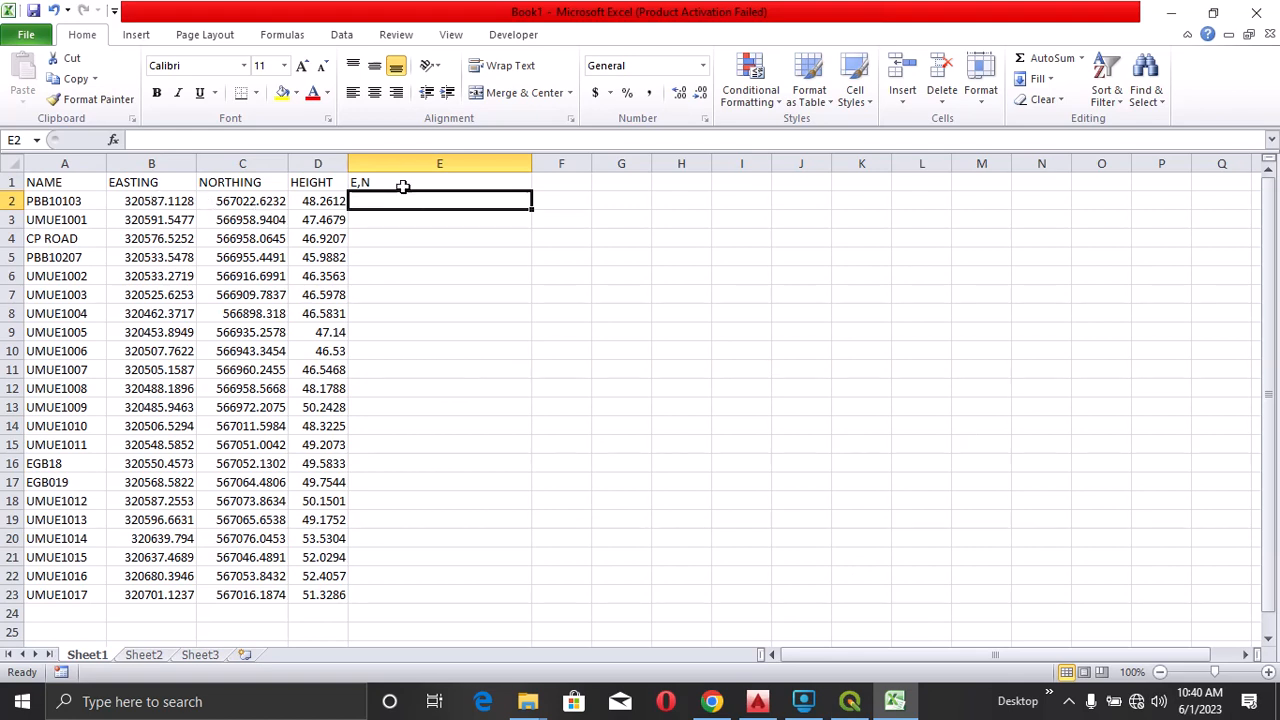
- Enter =CONCATENATE(B2,",",C2) in cell E2 to join easting and northing
double_click(439, 200)
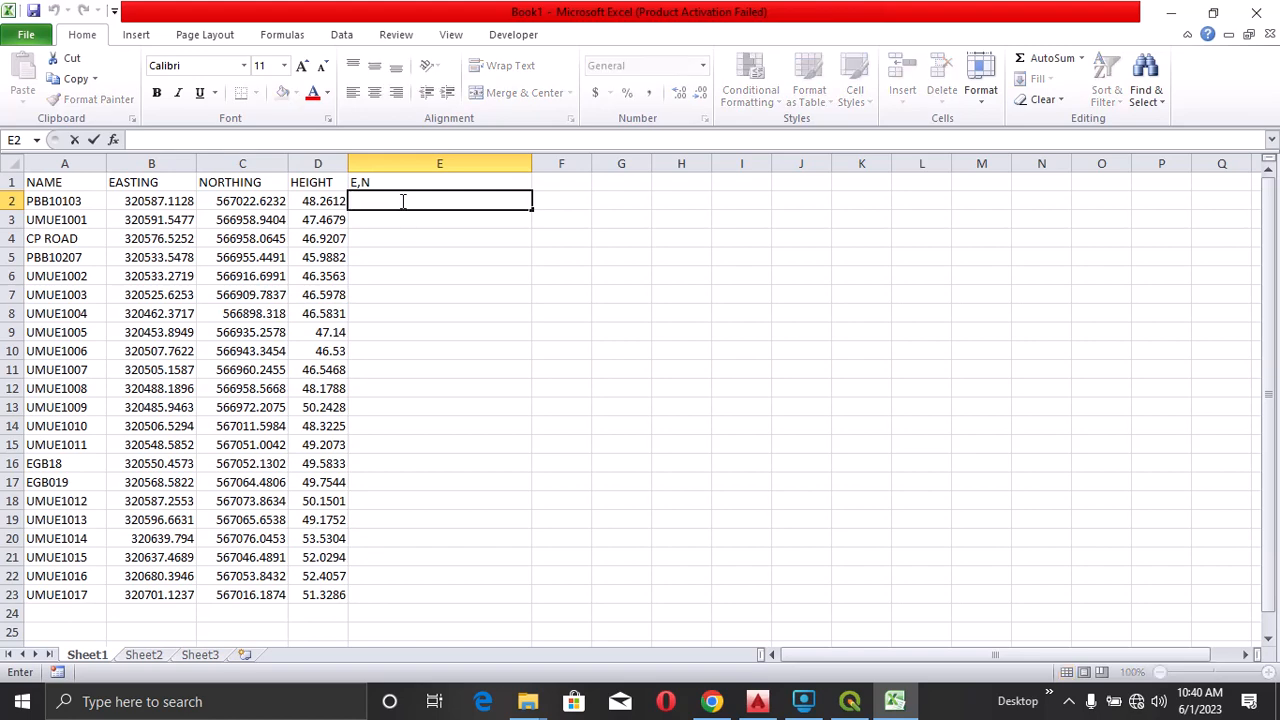
text(=CONCATENATE)
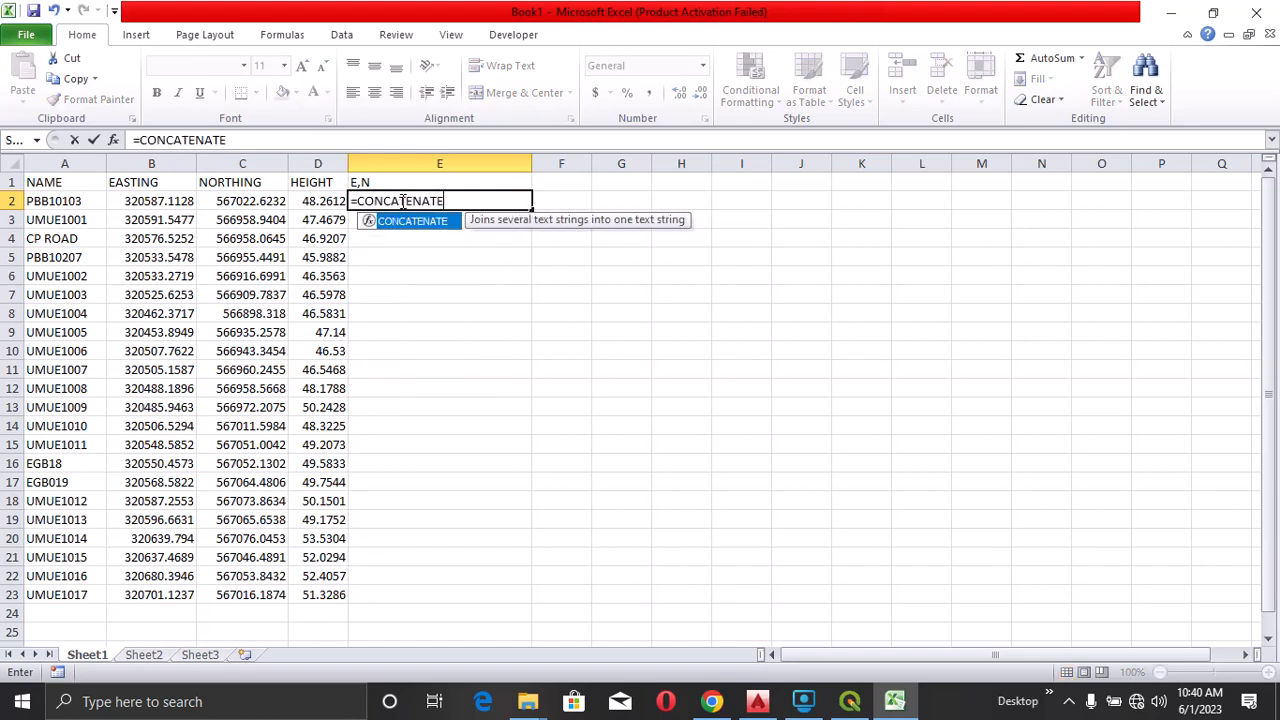
click(151, 200)
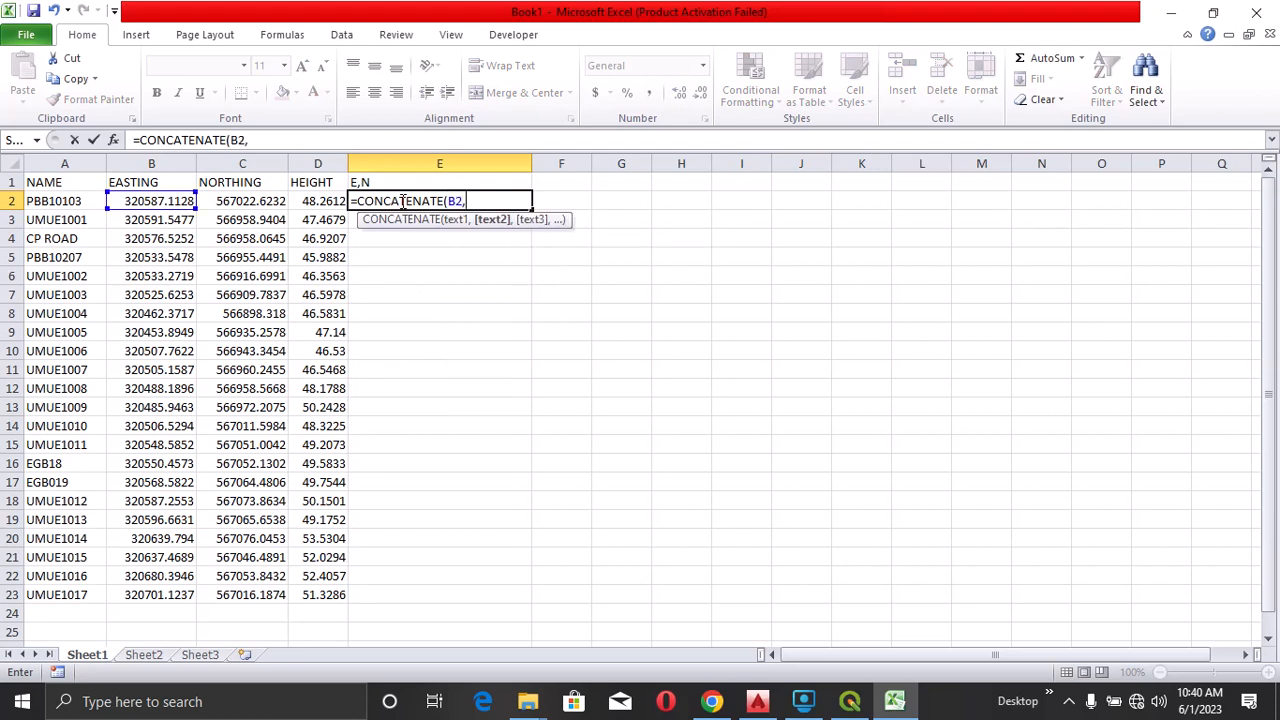
text(",")
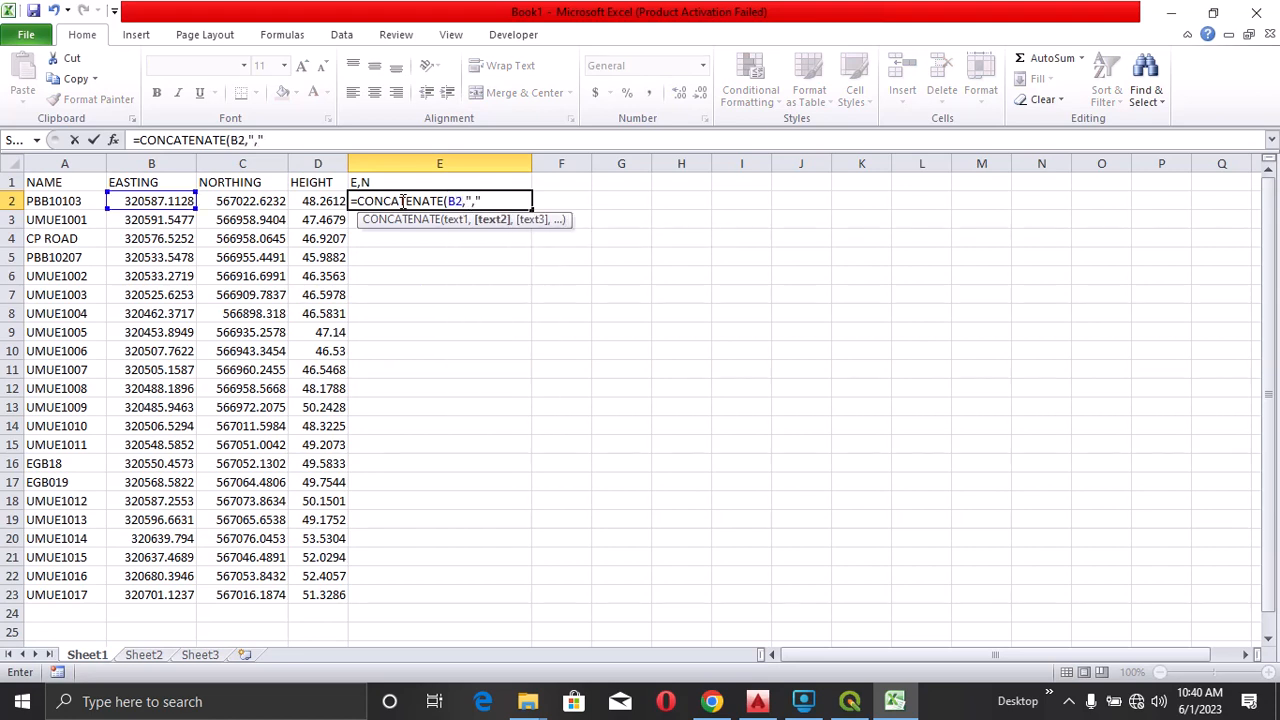
text(C2)
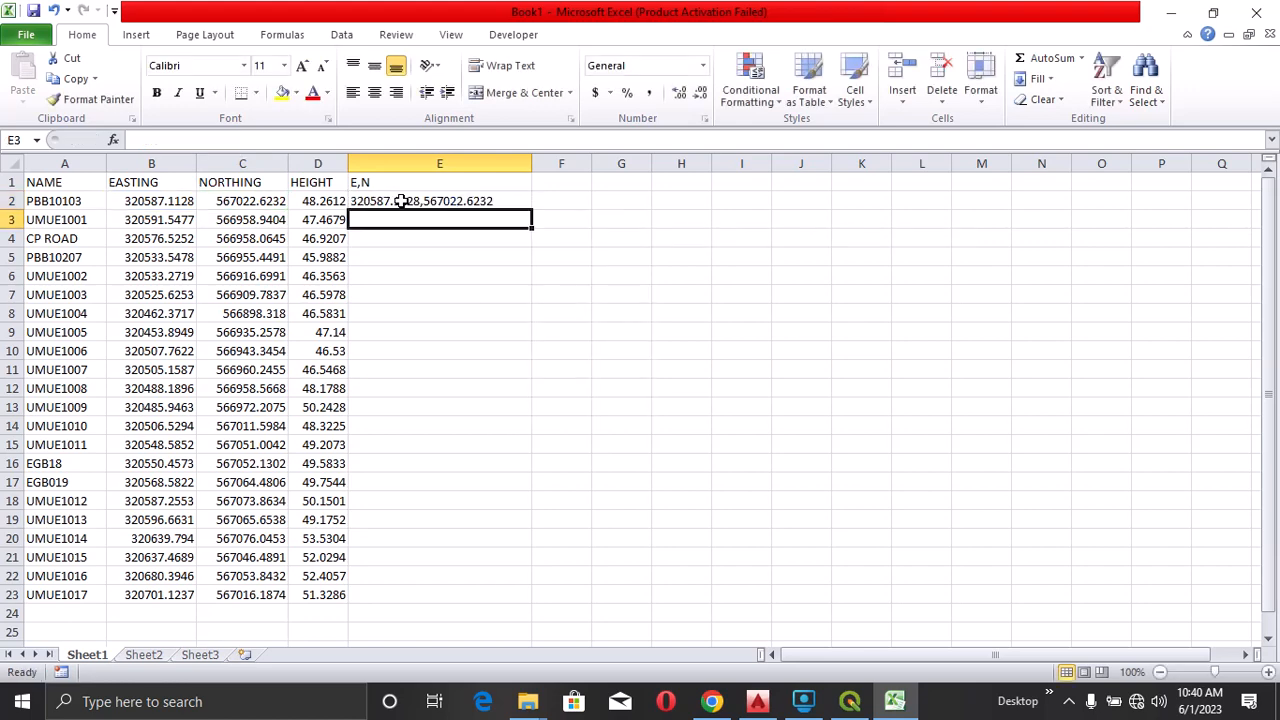
click(439, 200)
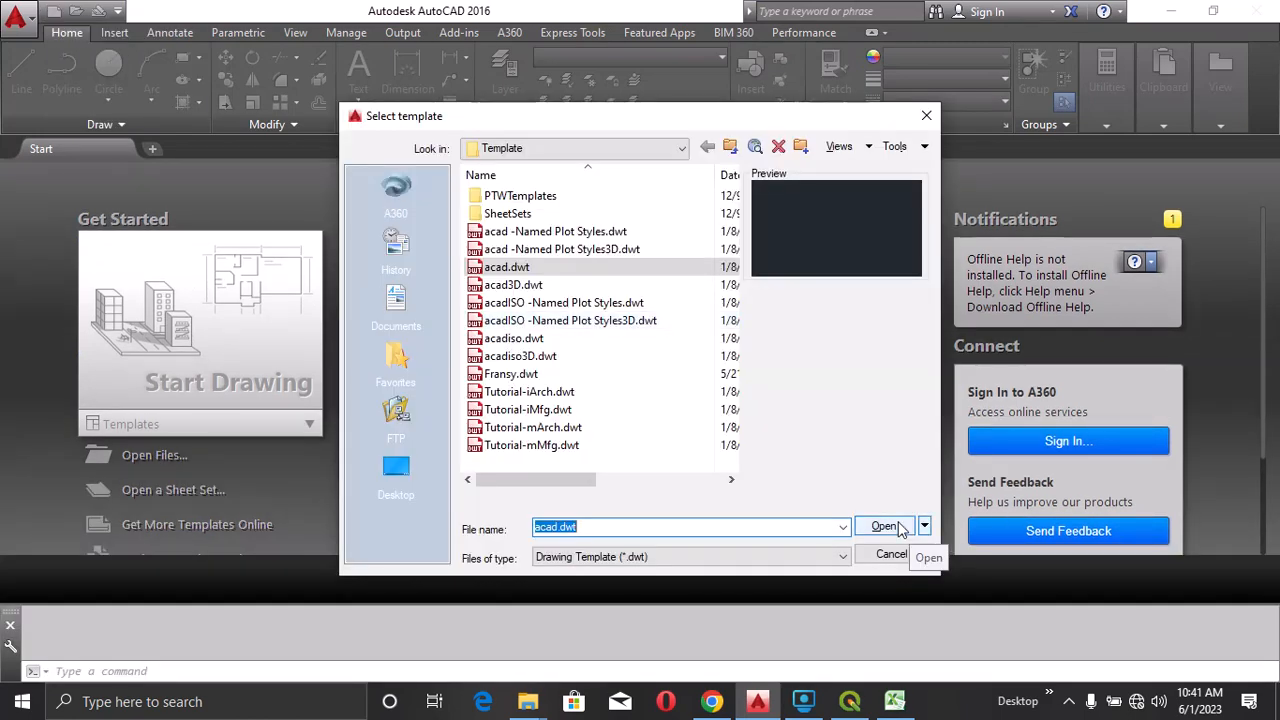
- Create a new drawing from the acad.dwt template
click(883, 526)
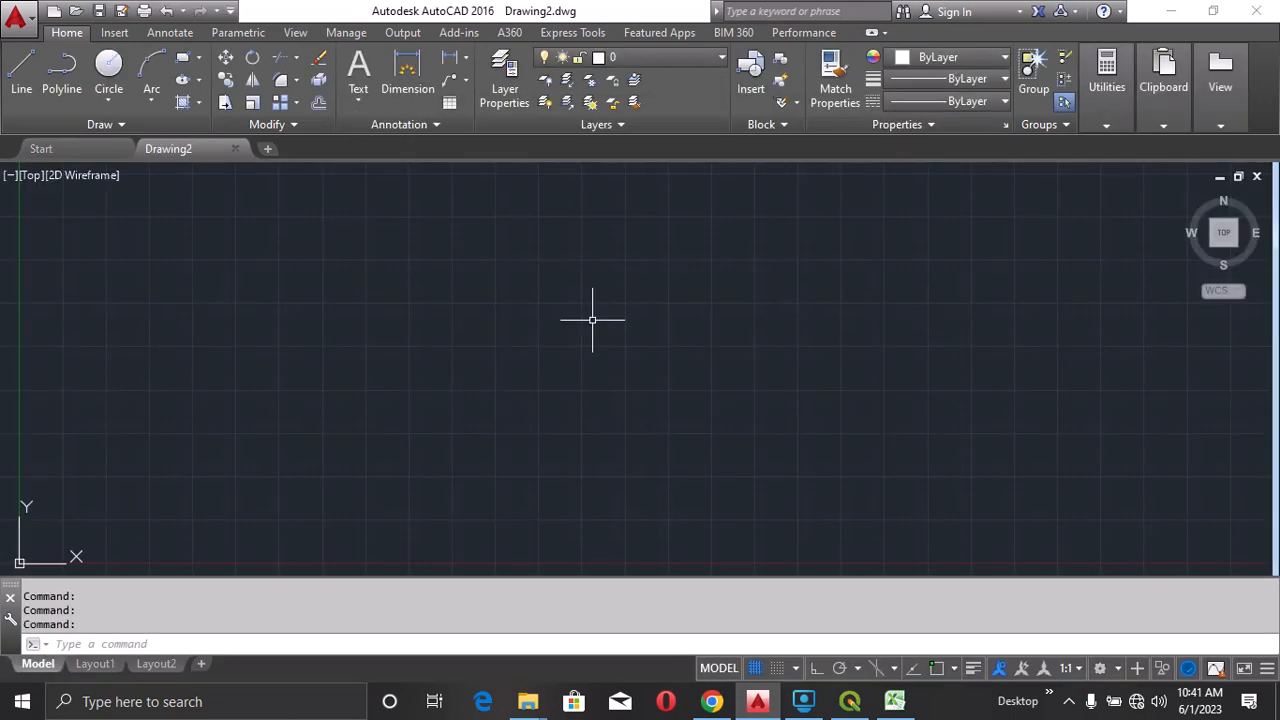
- Set units to clockwise angles from North with Meters insertion scale
text(UNITS)
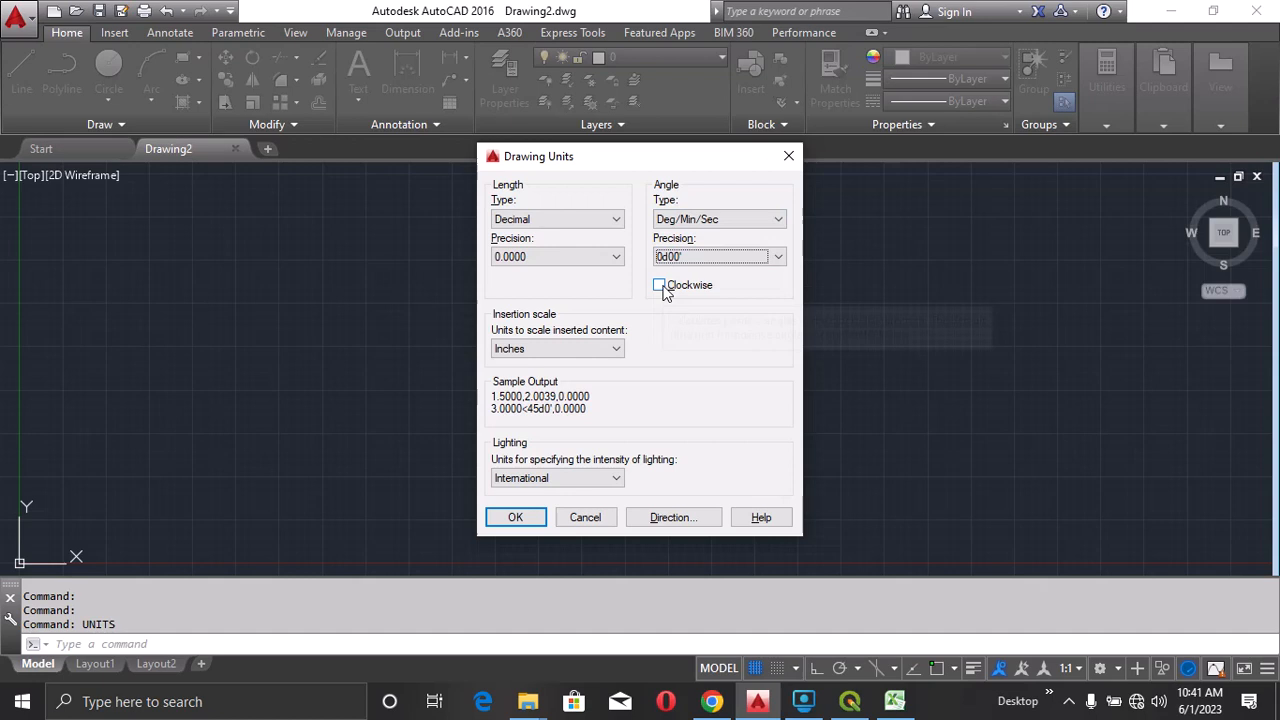
click(659, 285)
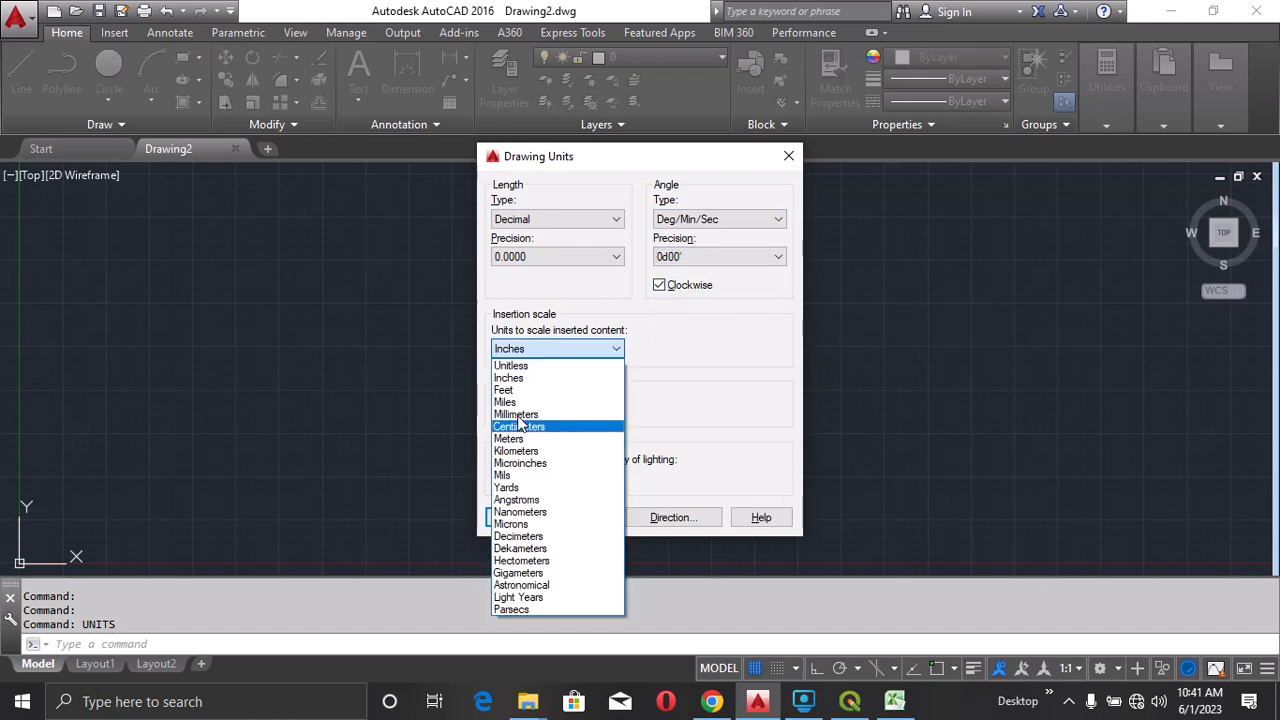
click(507, 439)
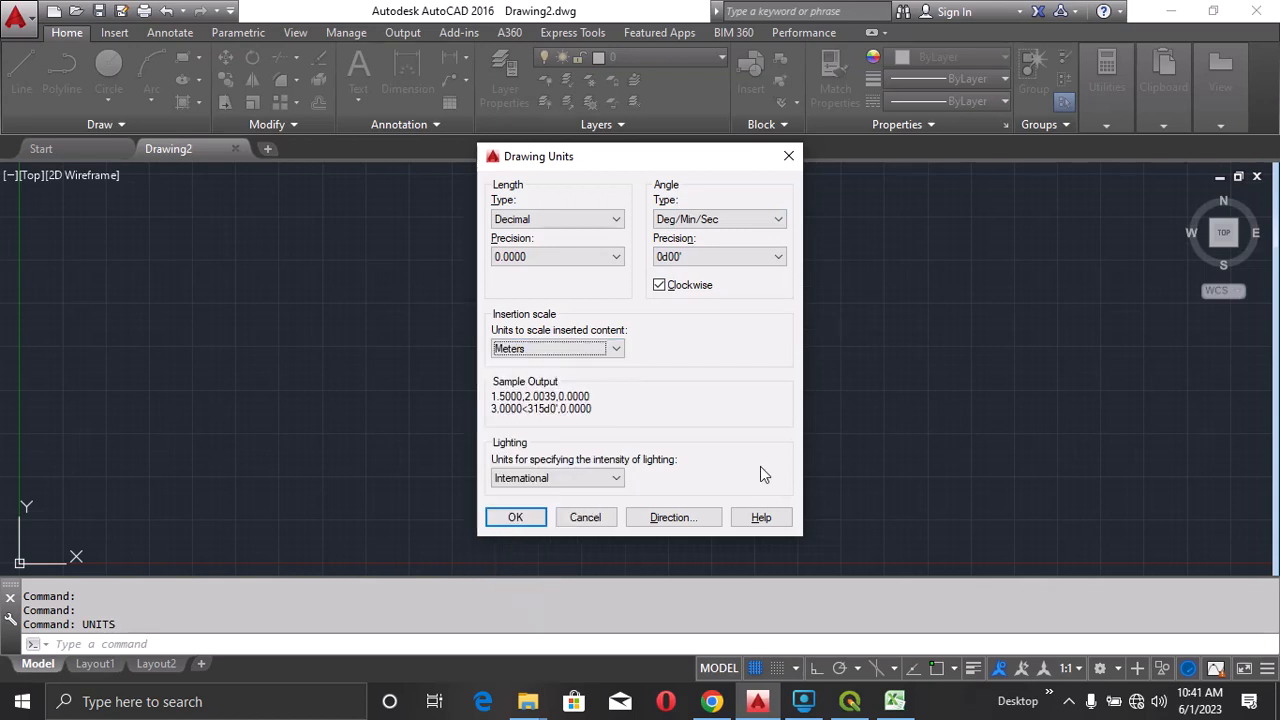
click(672, 517)
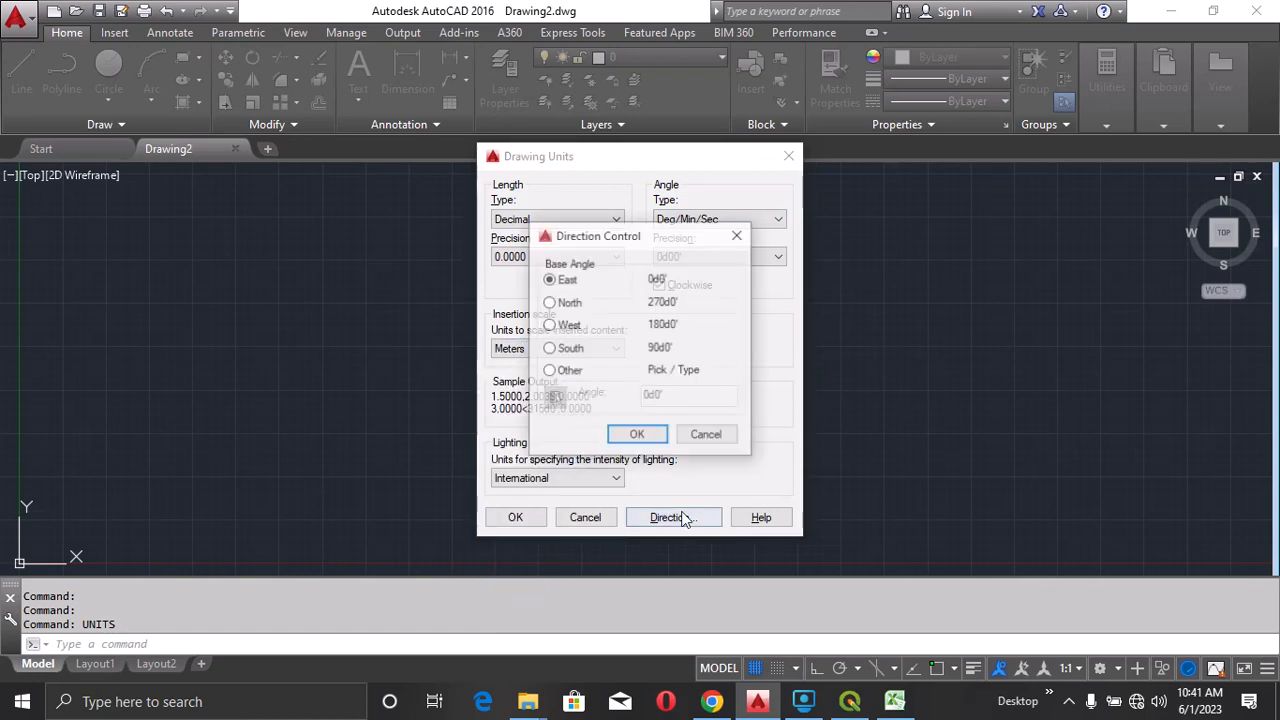
click(549, 302)
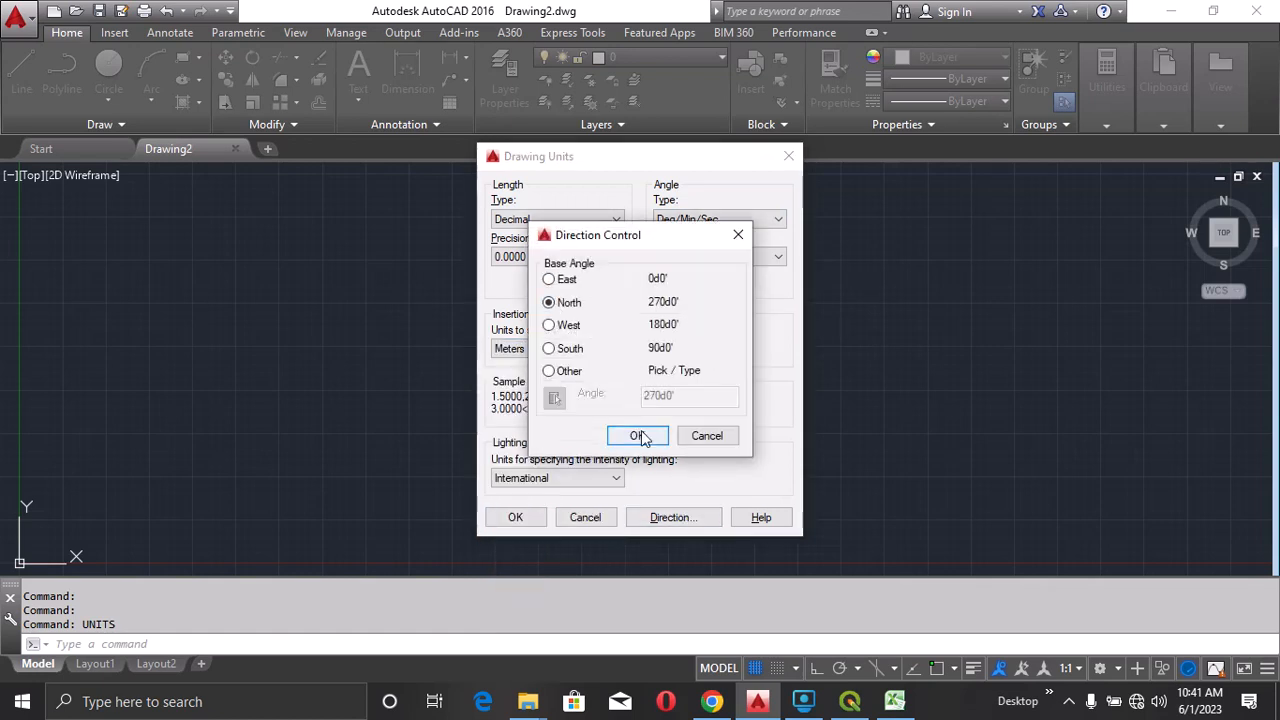
click(638, 435)
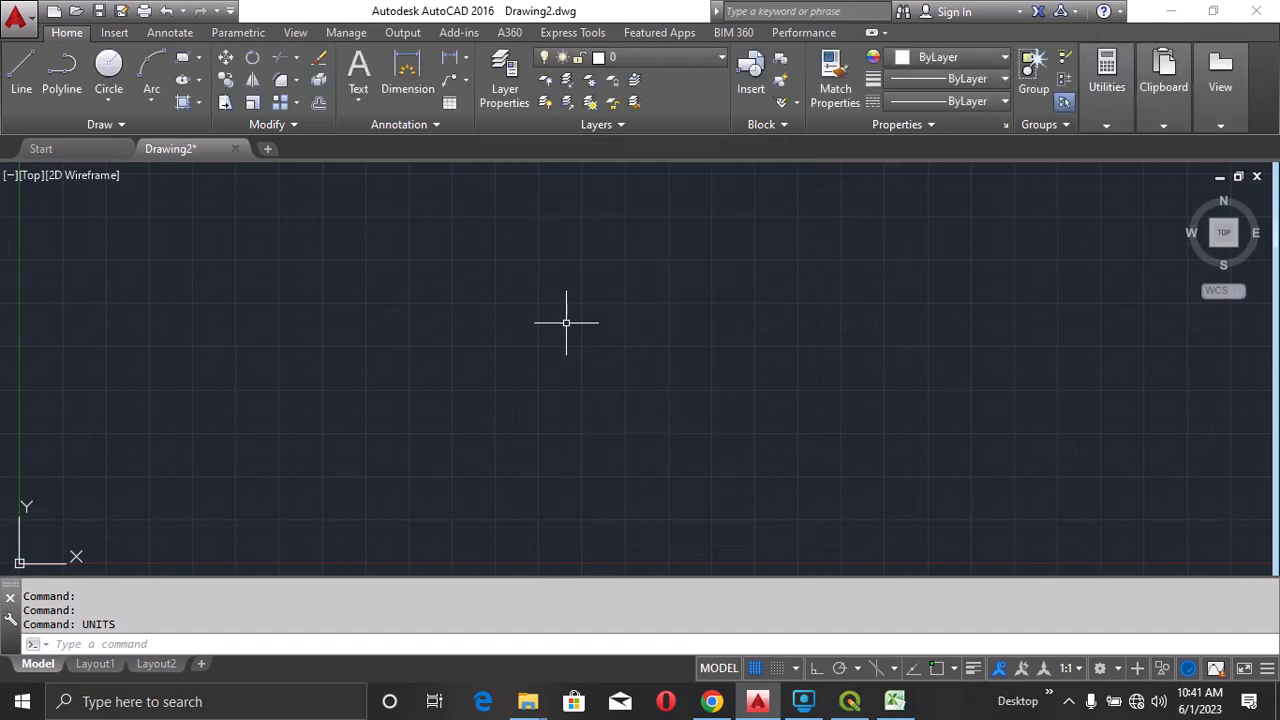
- Set the point style to square-with-dot, sized 2 in absolute units
text(P)
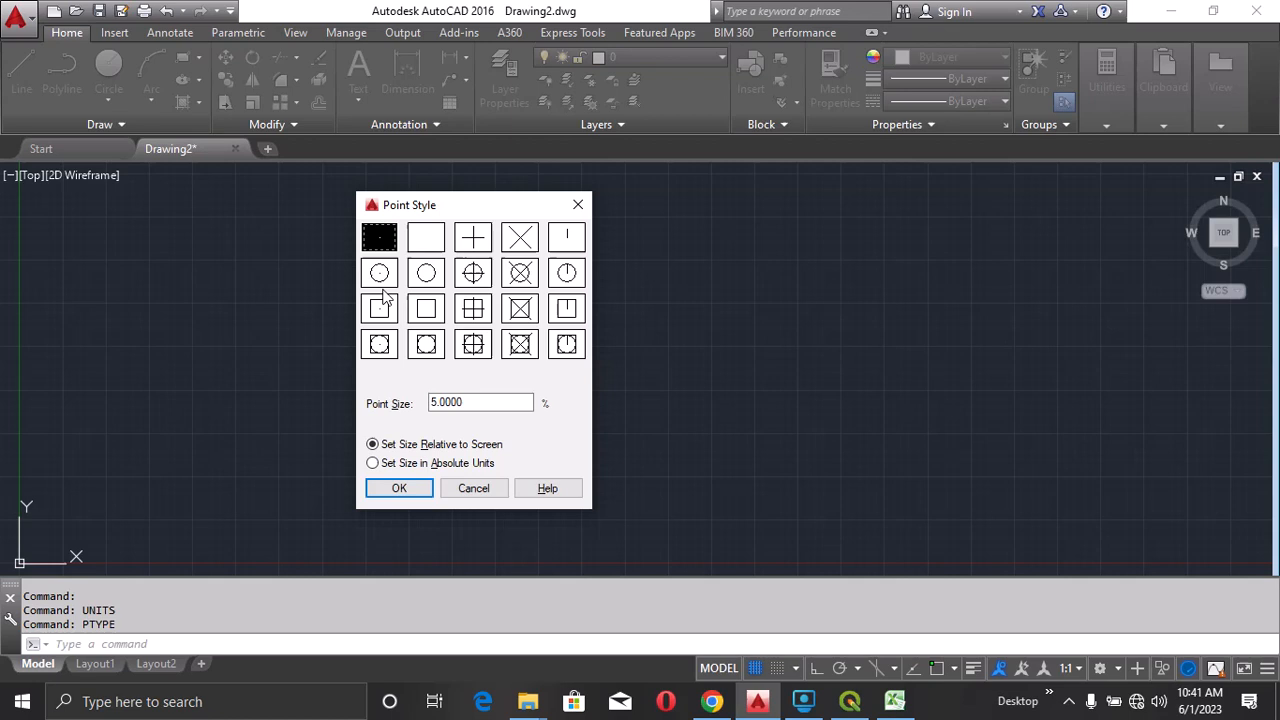
click(372, 463)
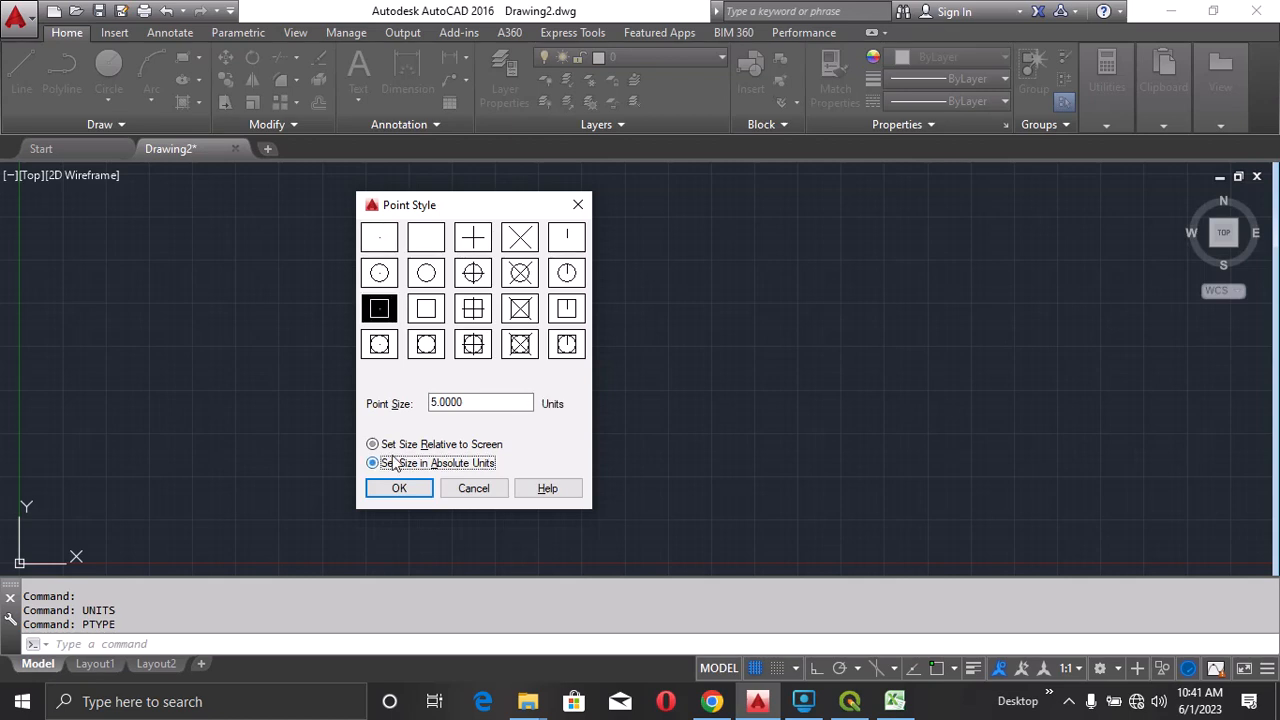
click(372, 463)
text(2)
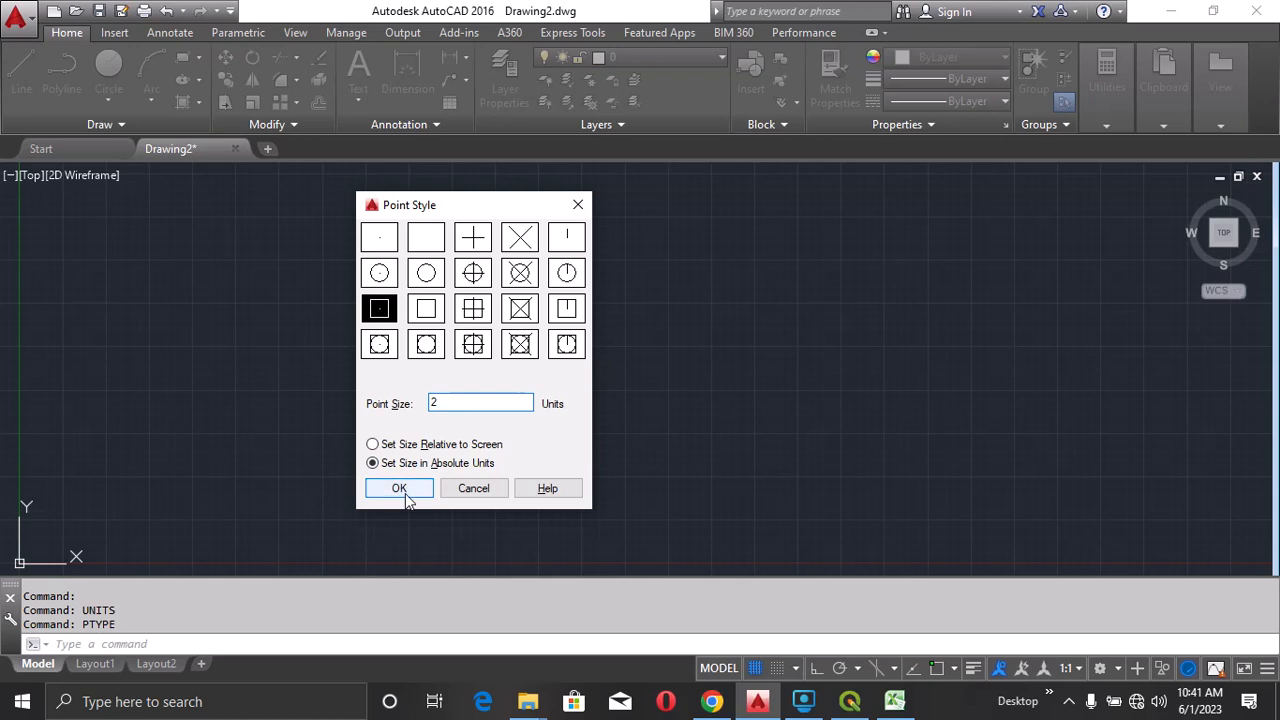
click(399, 488)
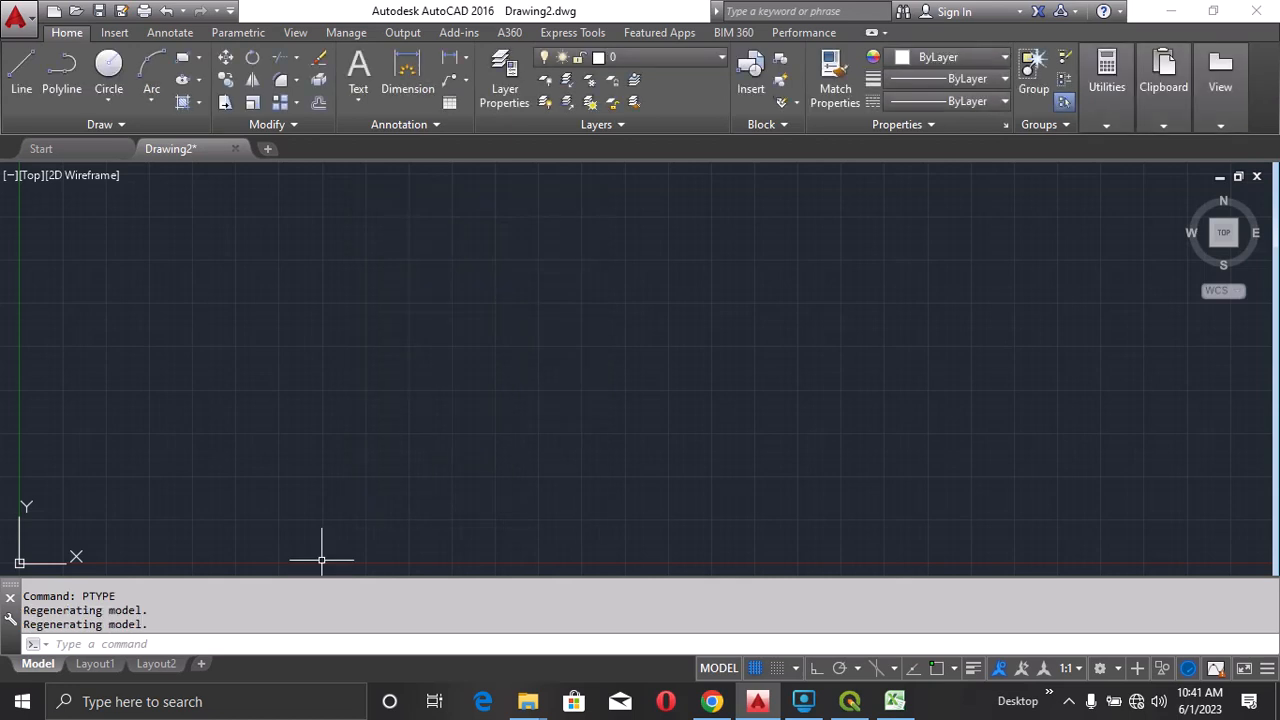
mouse_move(233, 560)
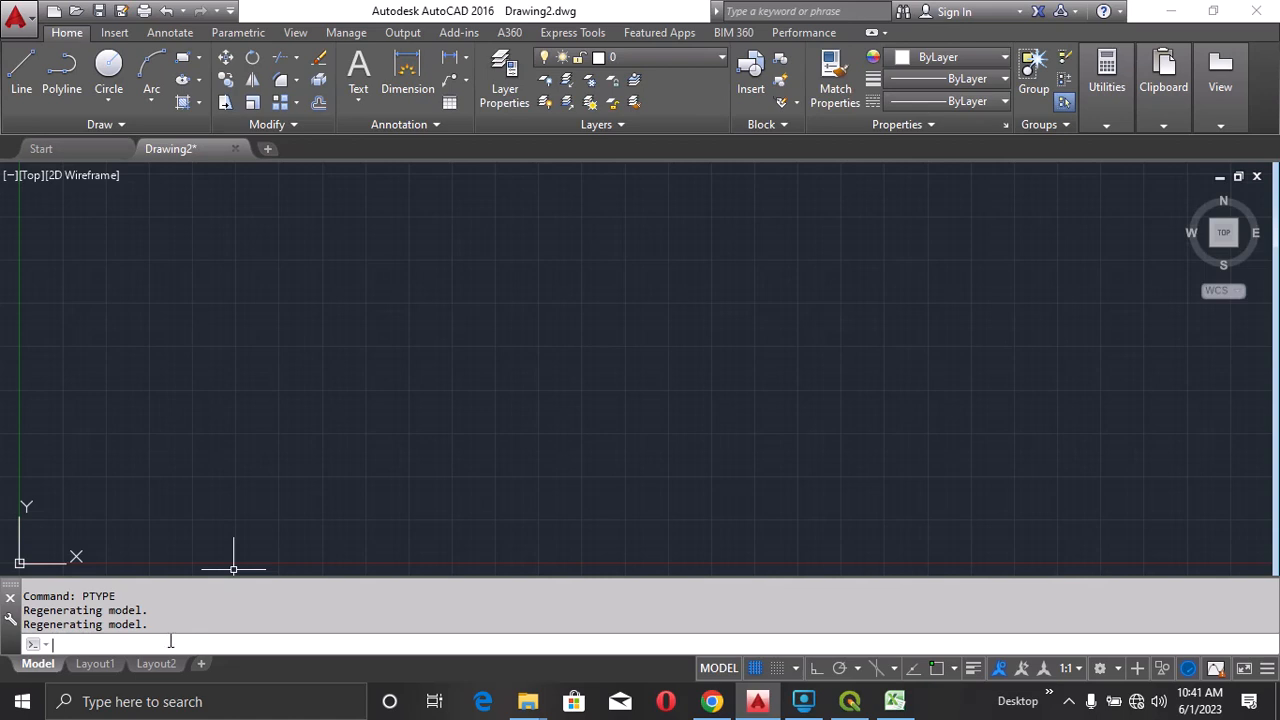
- Place the pasted survey coordinates with MULTIPLE POINT, then Zoom Extents
text(MULTIPLE)
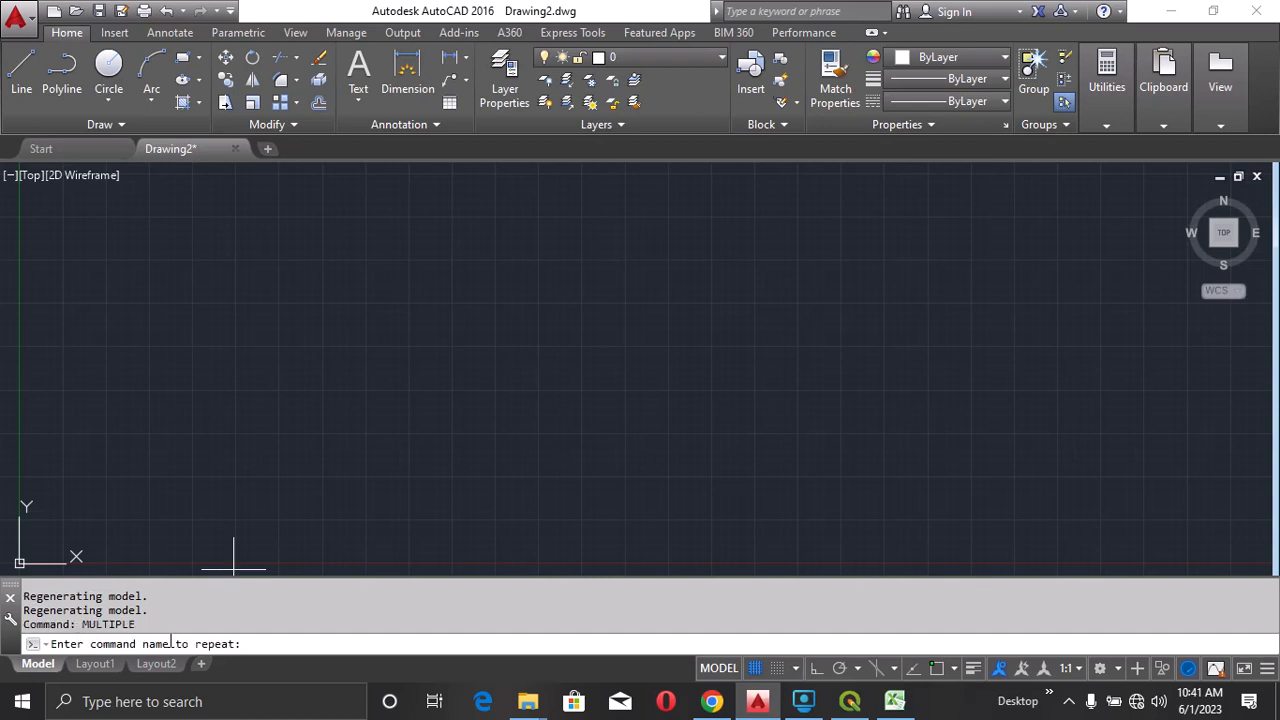
text(p)
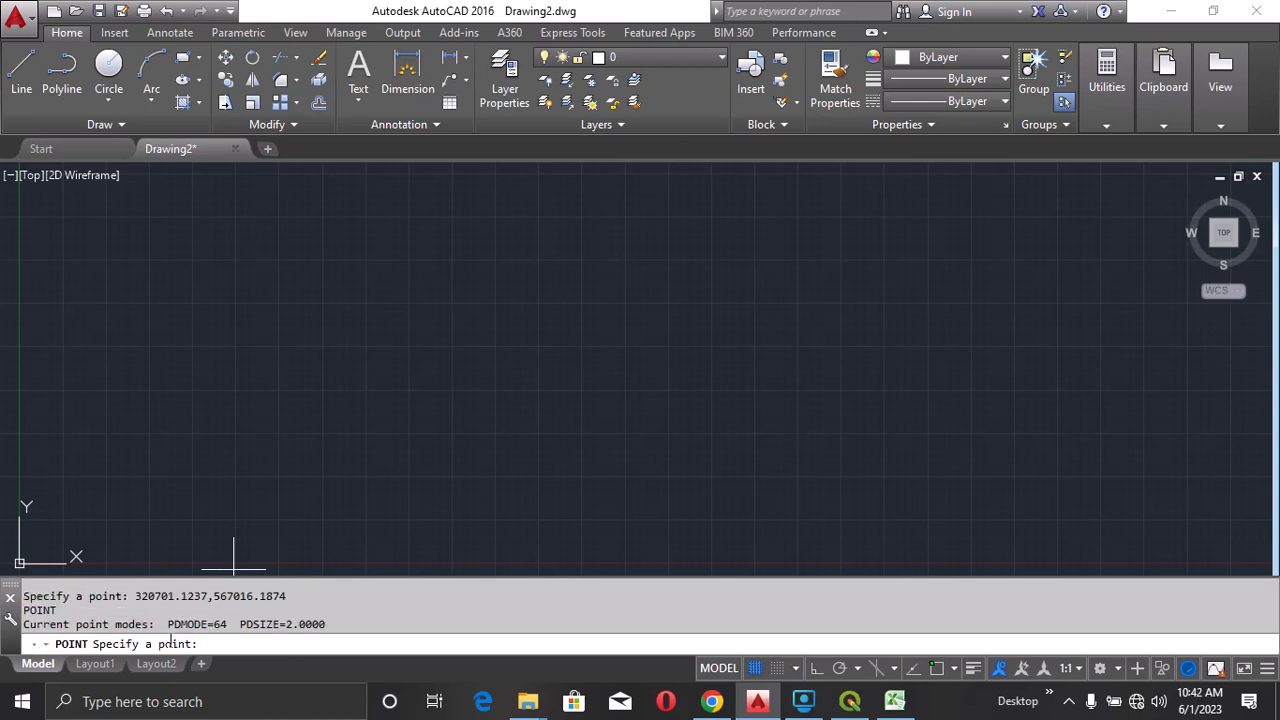
key(Escape)
text(Z)
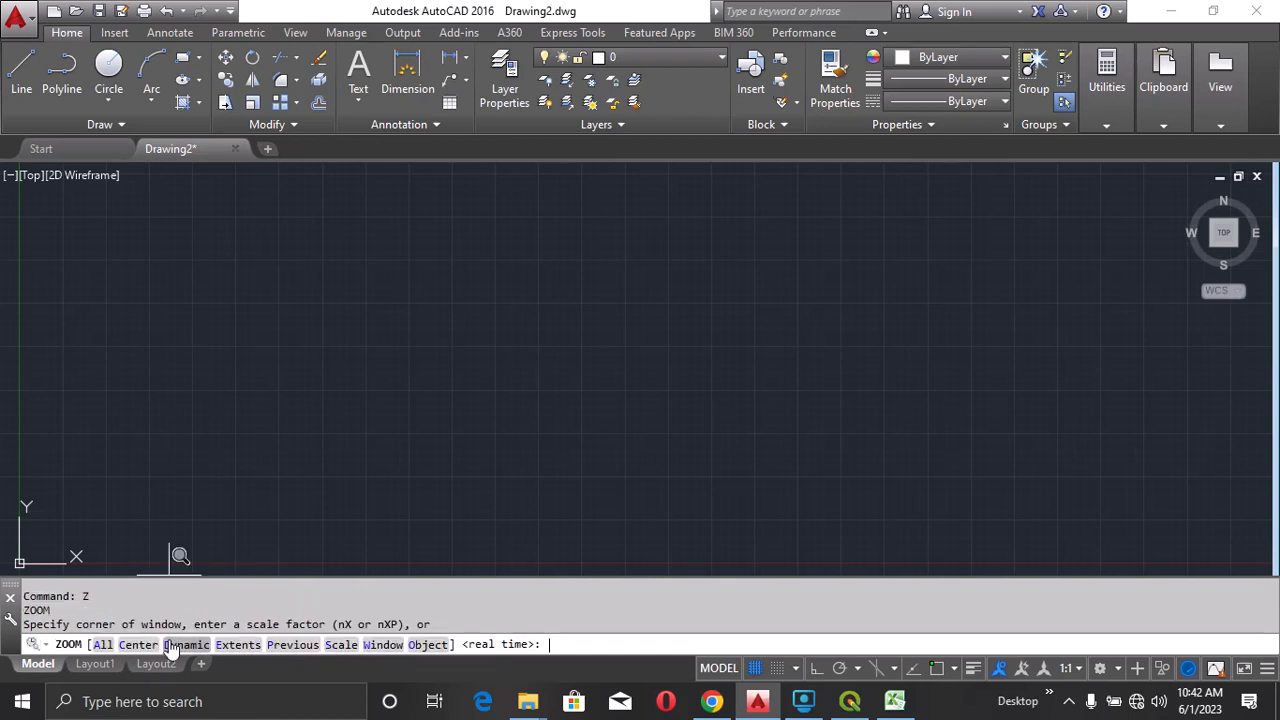
text(E)
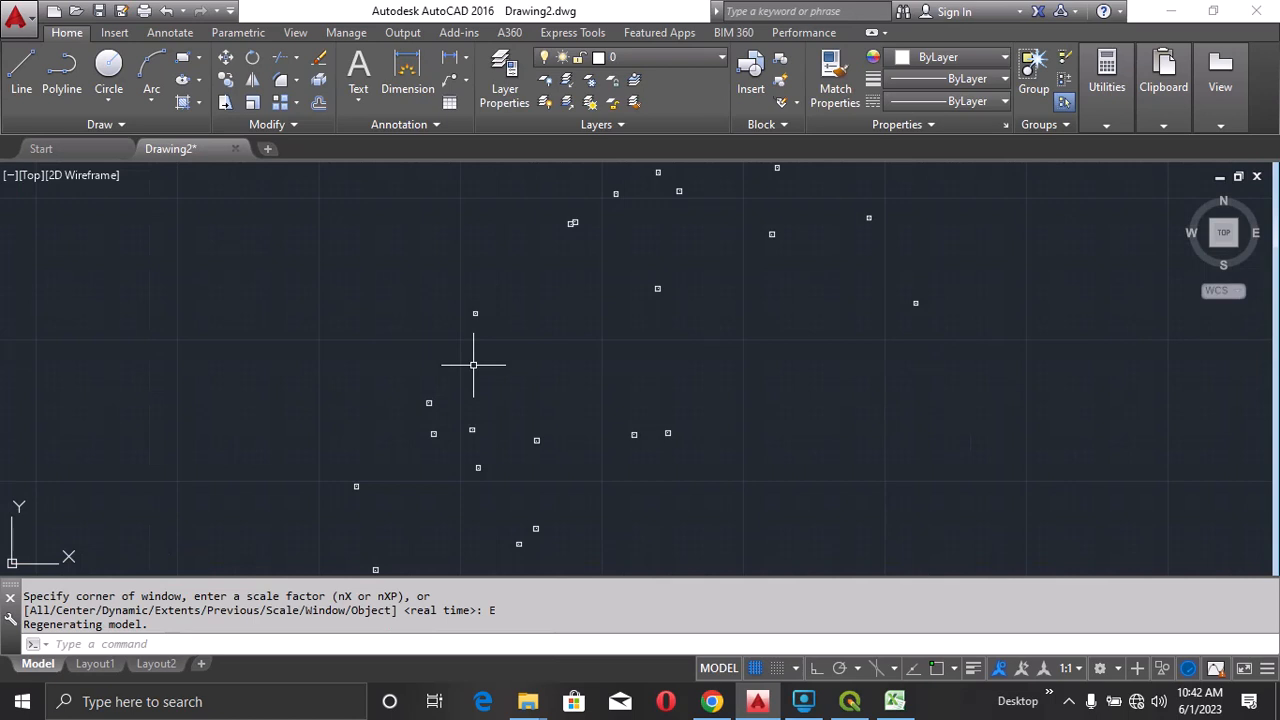
mouse_move(898, 321)
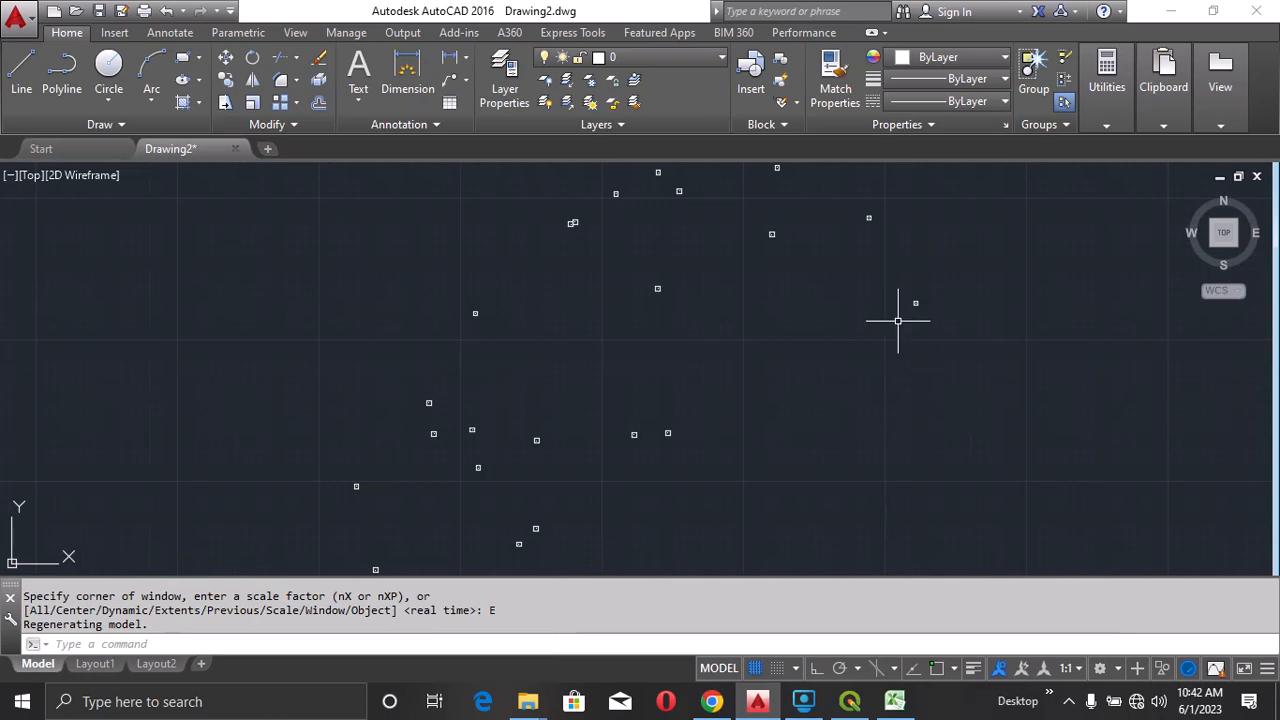
mouse_move(880, 343)
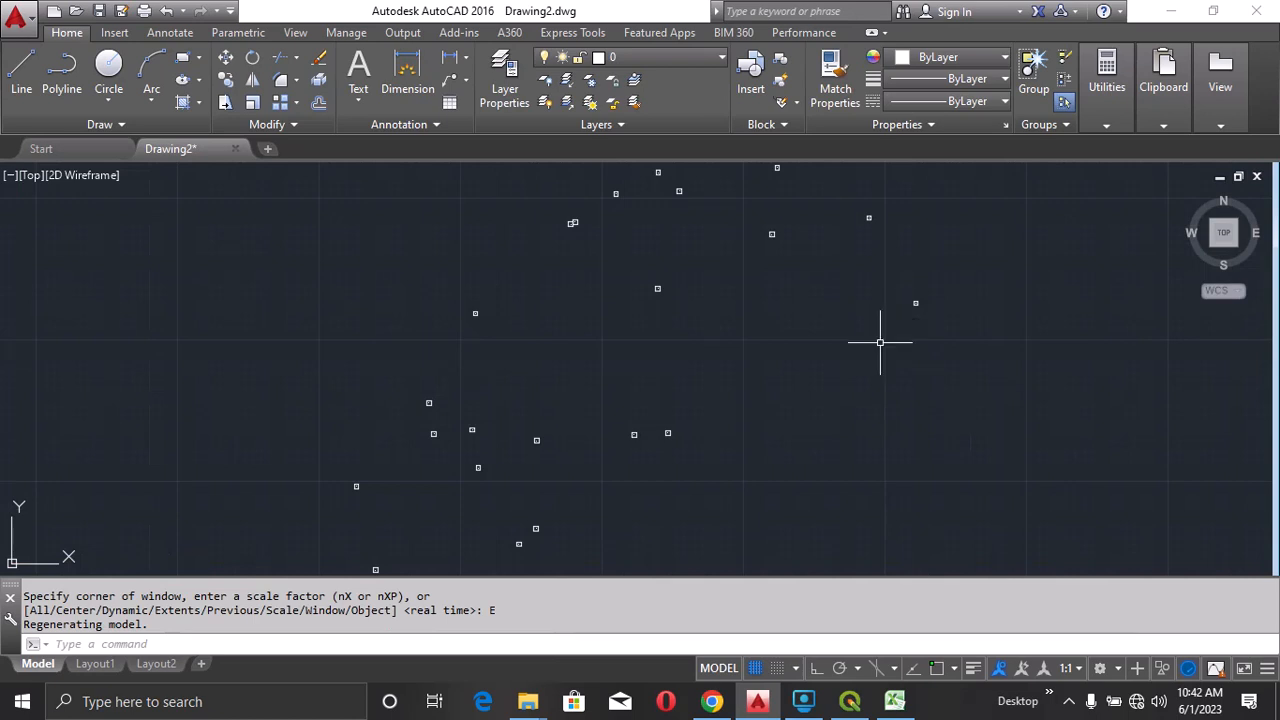
mouse_move(695, 248)
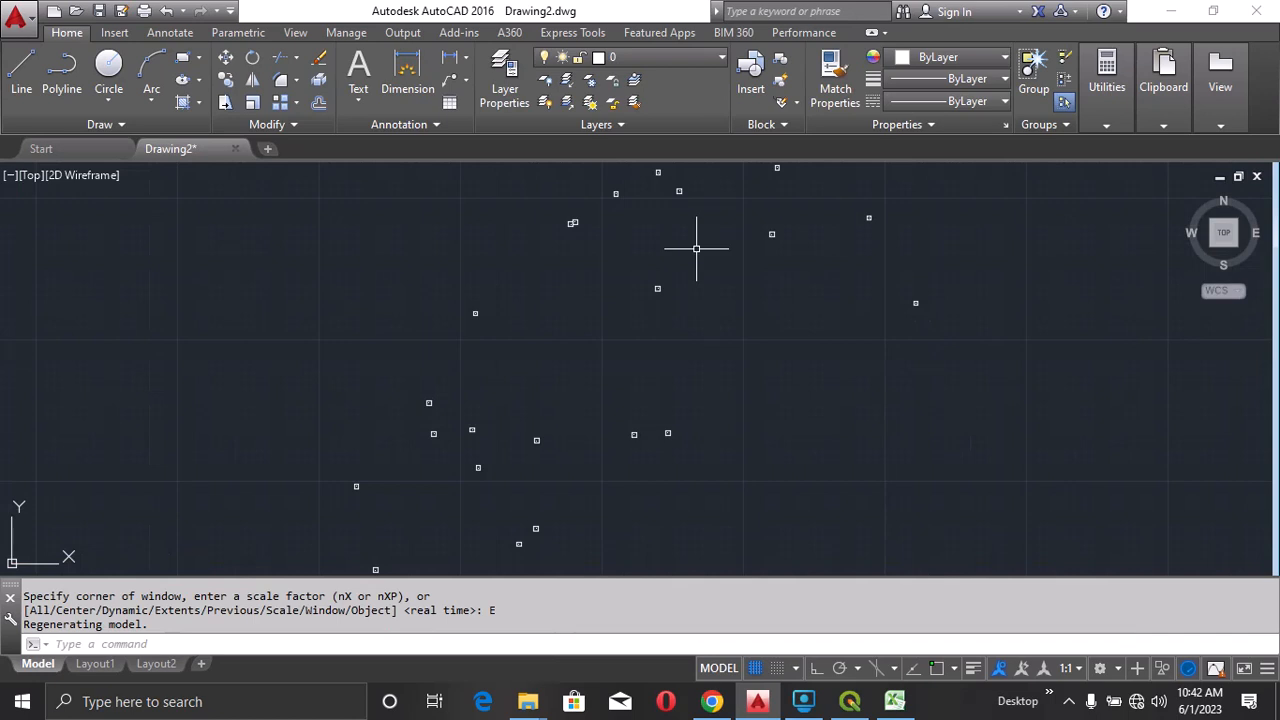
- Draw red lines through the survey points and close the boundary
click(1004, 57)
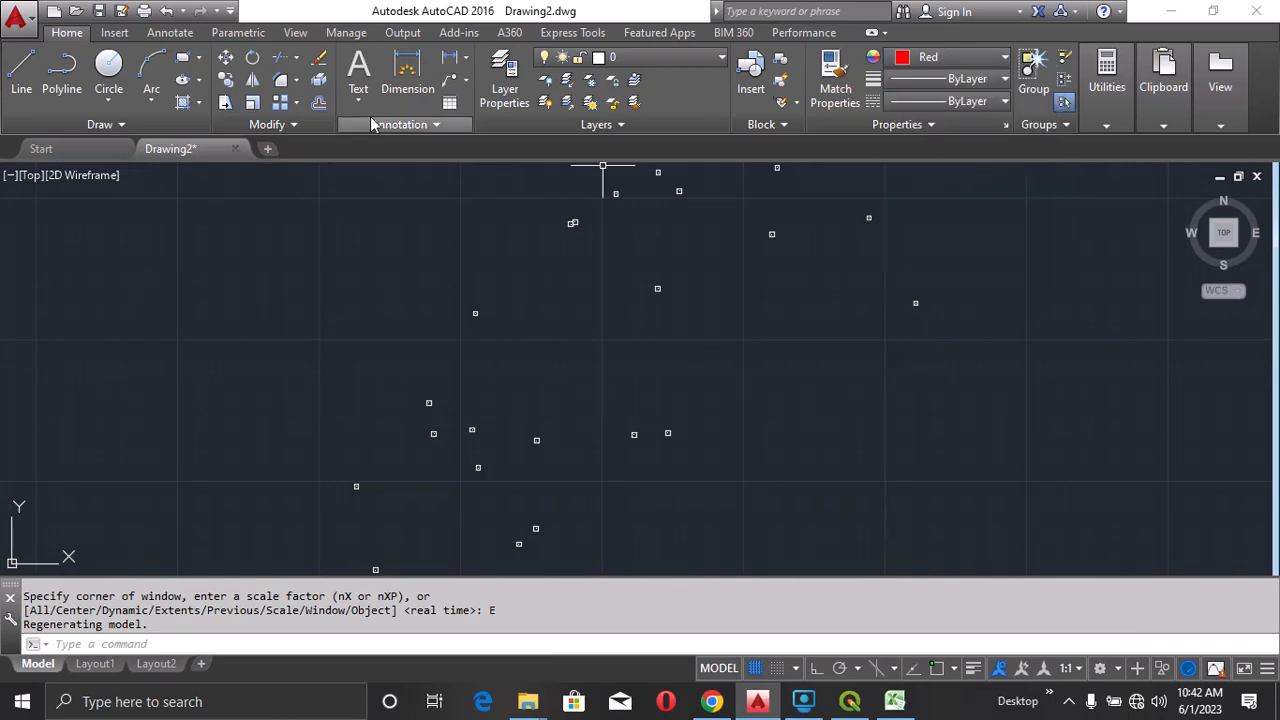
mouse_move(21, 78)
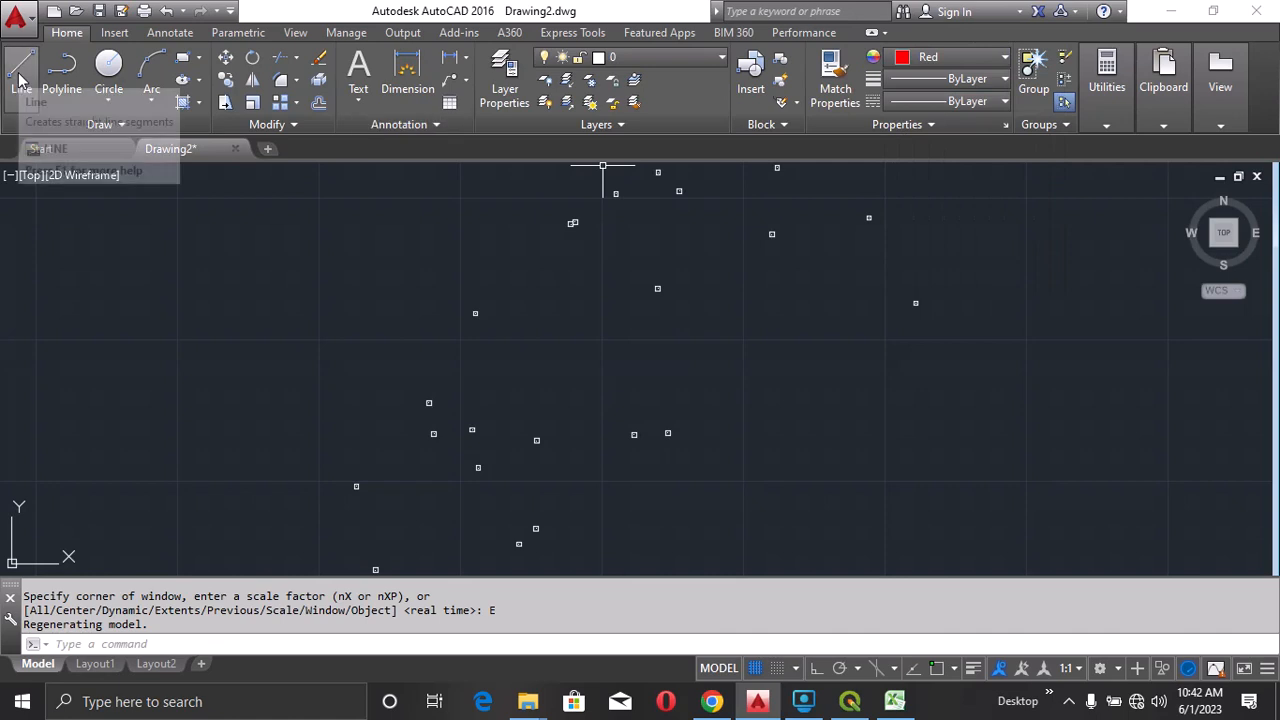
click(20, 64)
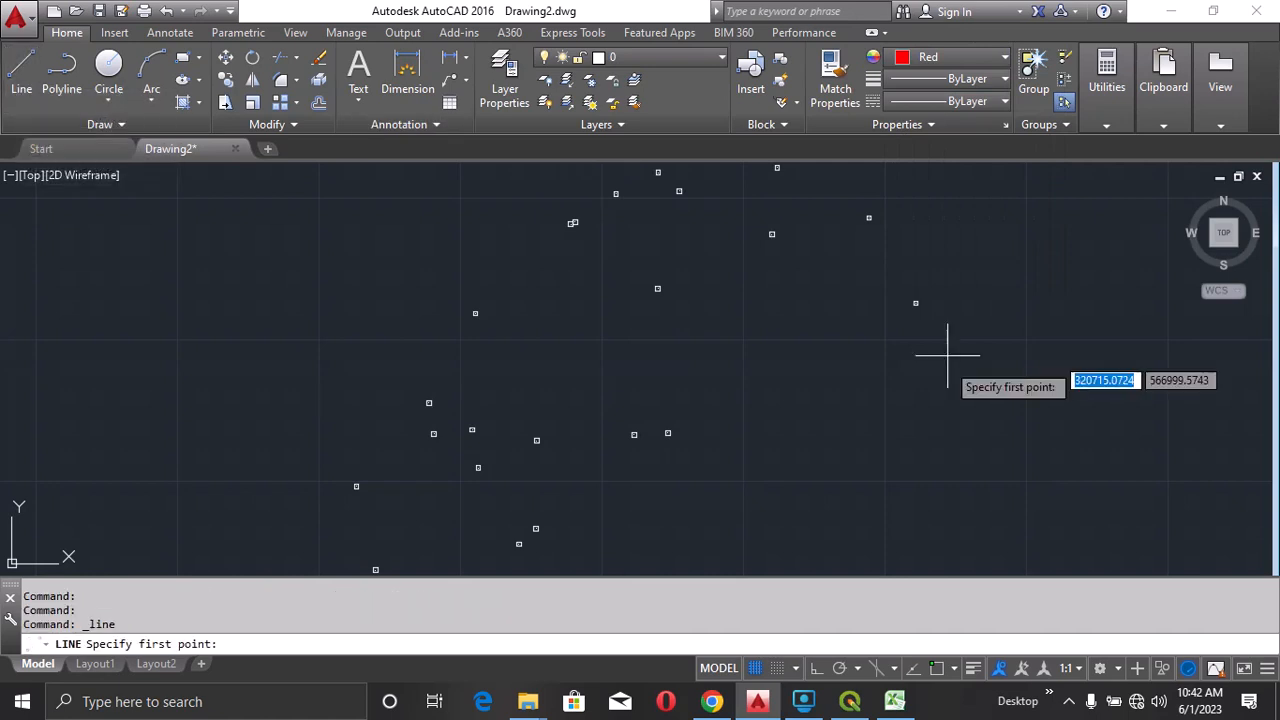
mouse_move(435, 557)
text(C)
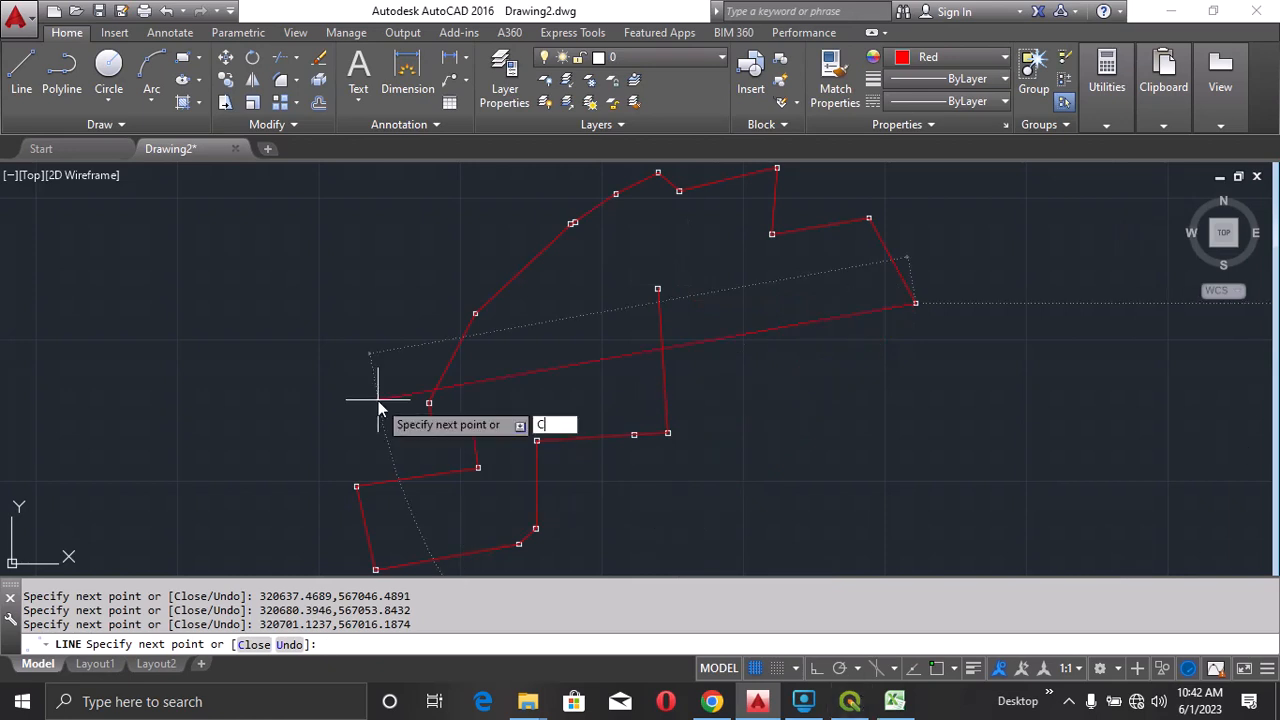
key(enter)
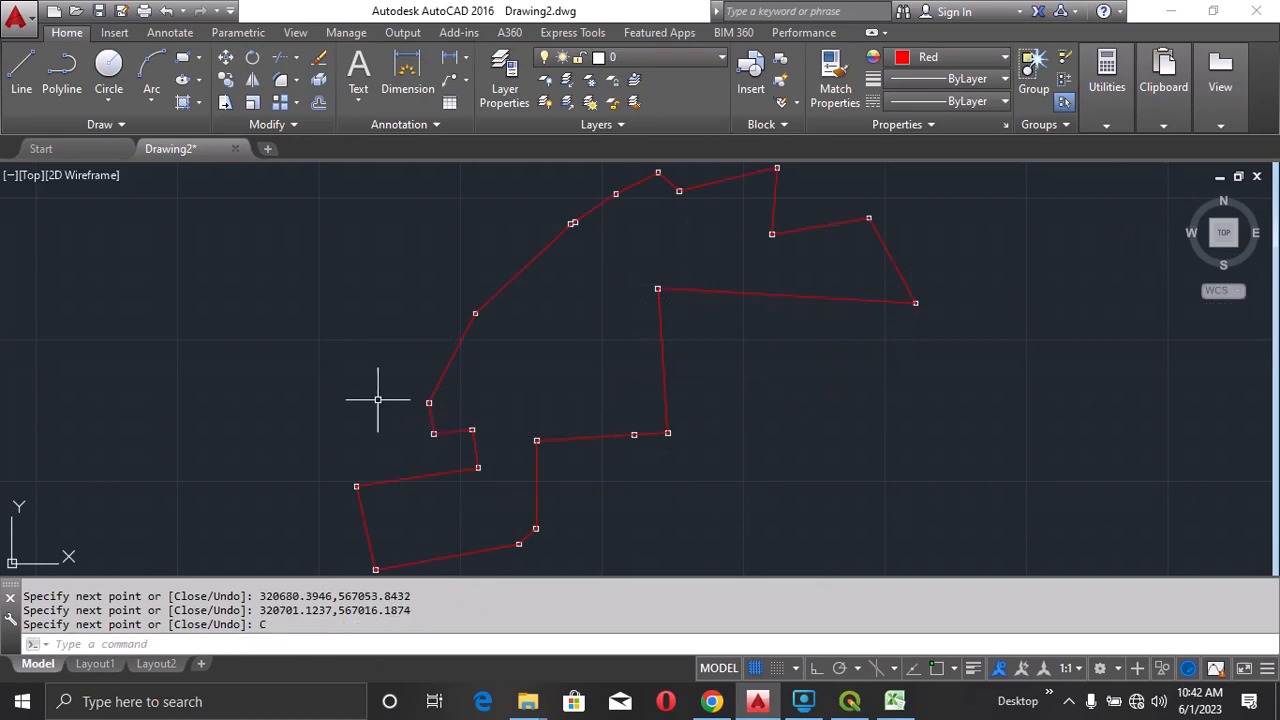
mouse_move(493, 349)
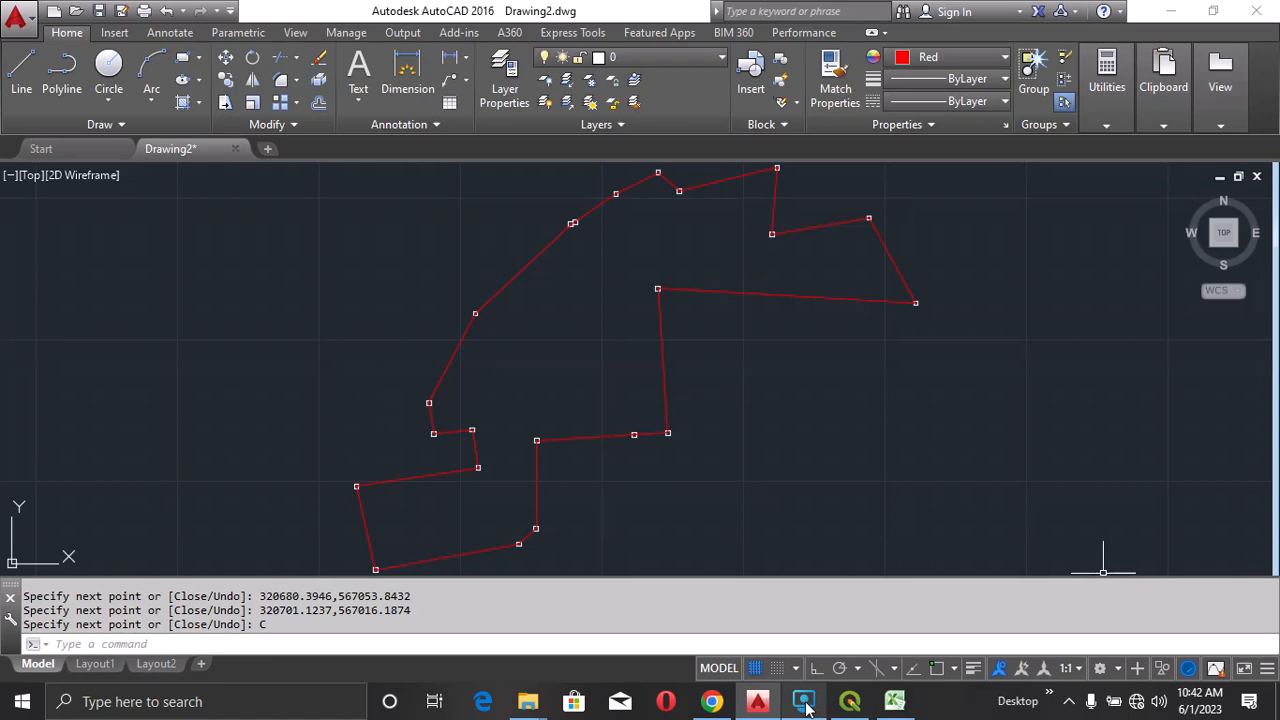
click(803, 701)
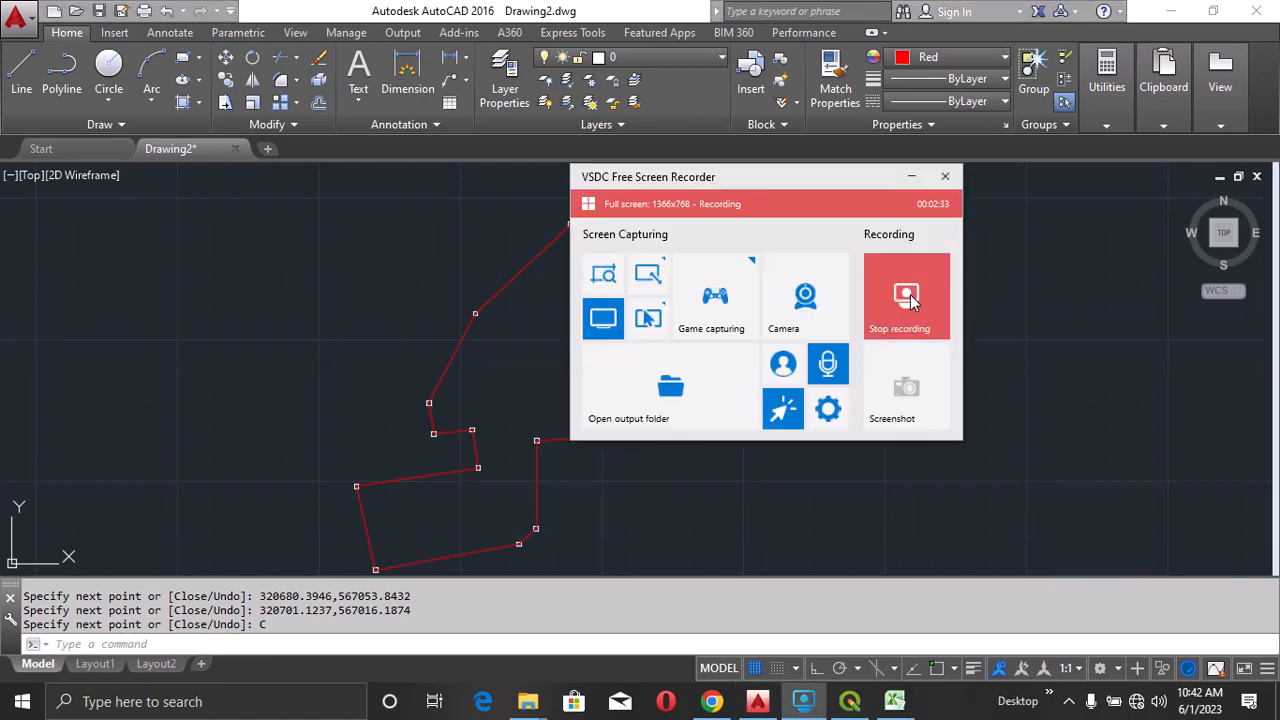